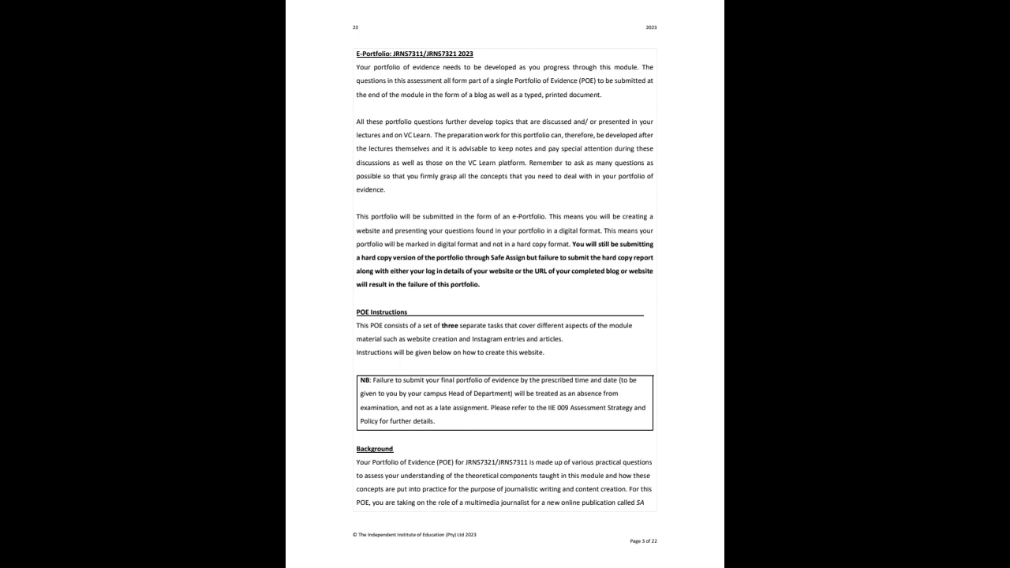
scroll("down", 3)
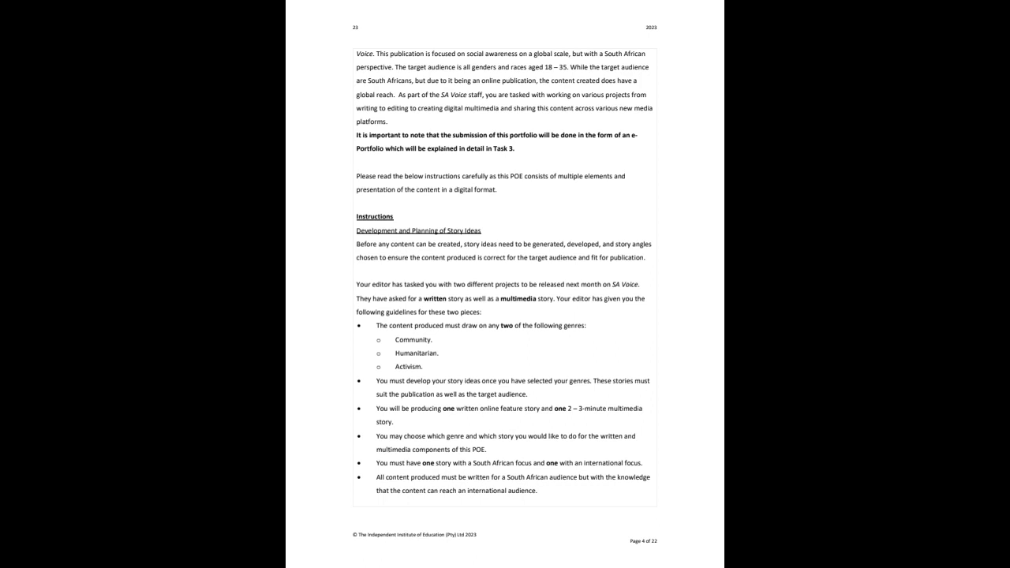